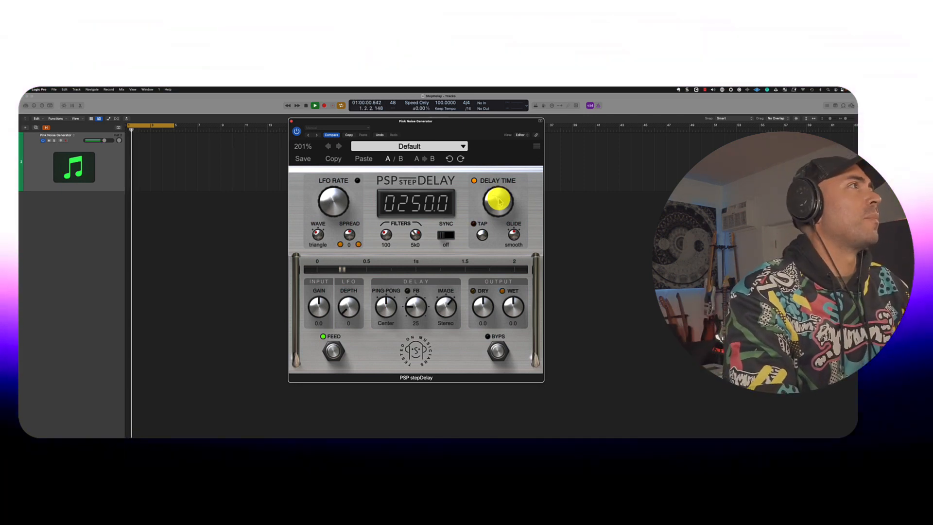
Lengthen the stepDelay delay time from 250.0 to about 286.2 ms.
drag(498, 202, 500, 193)
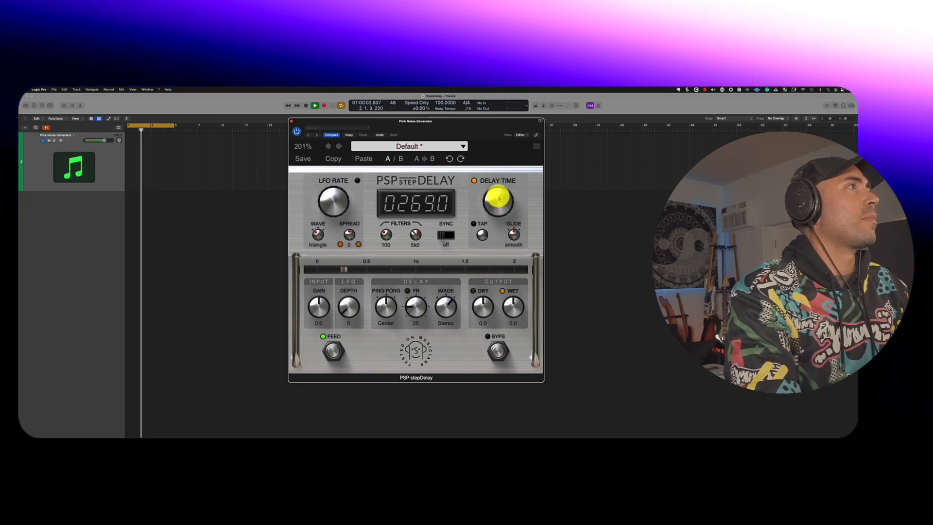
drag(496, 196, 500, 208)
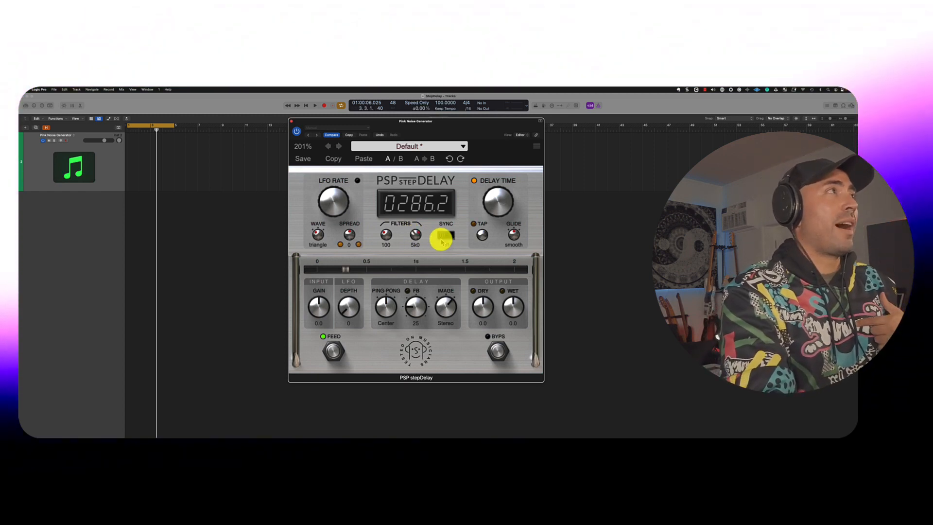
Flip the SYNC switch so the delay locks to the song tempo.
click(445, 238)
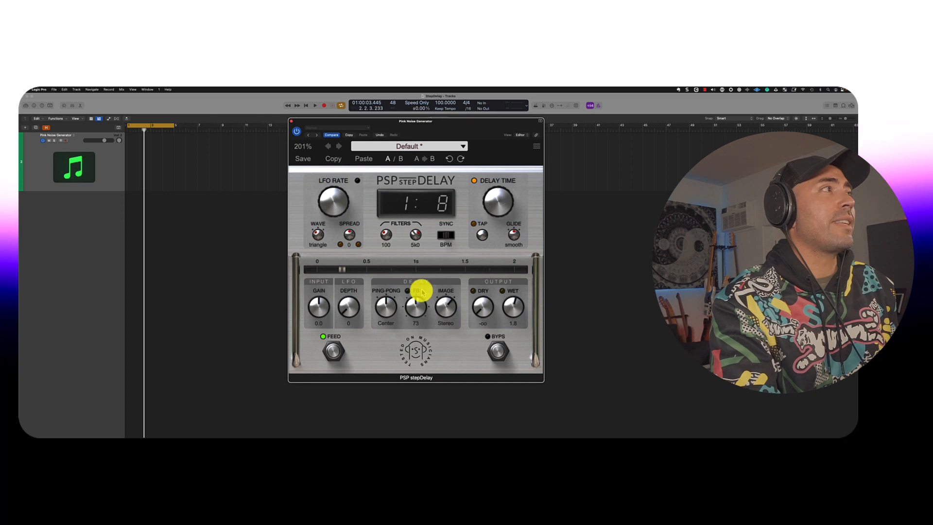
Sweep the FB knob up to 108 and settle the feedback back at 59.
drag(415, 305, 417, 295)
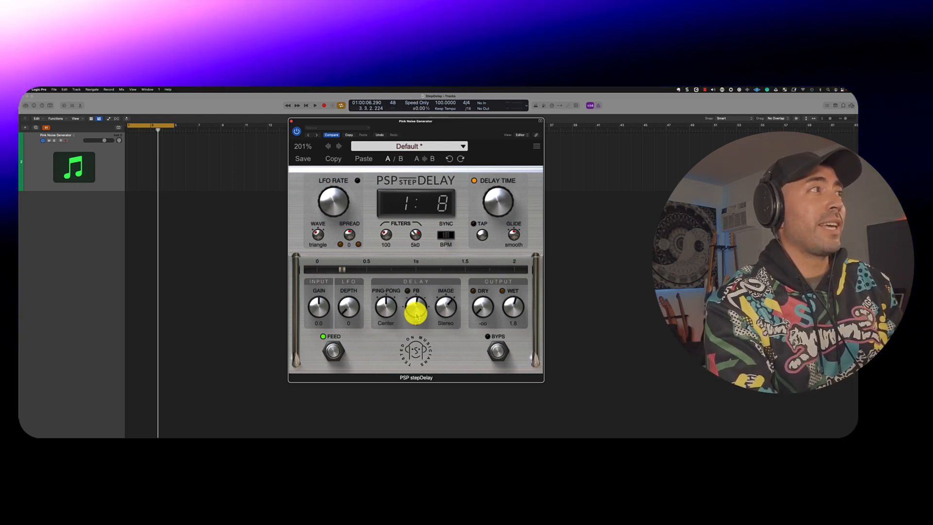
drag(415, 308, 415, 291)
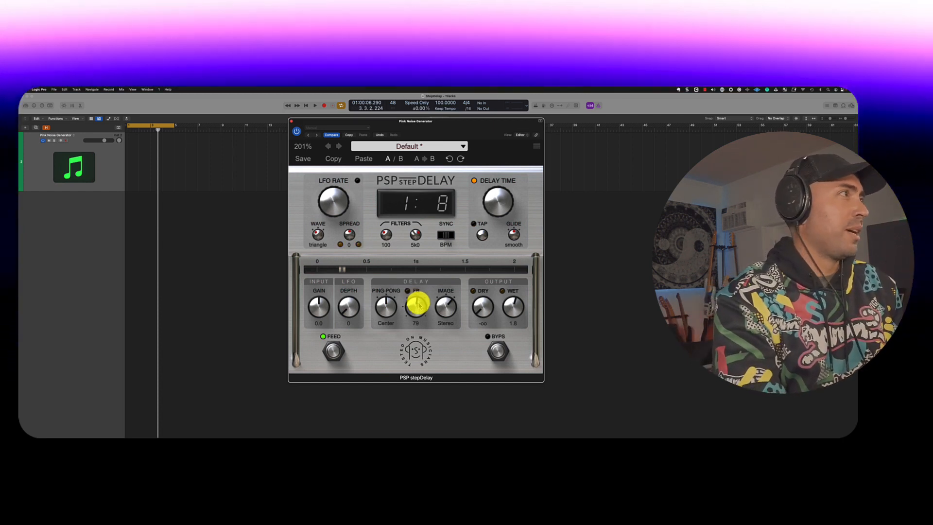
drag(416, 303, 416, 286)
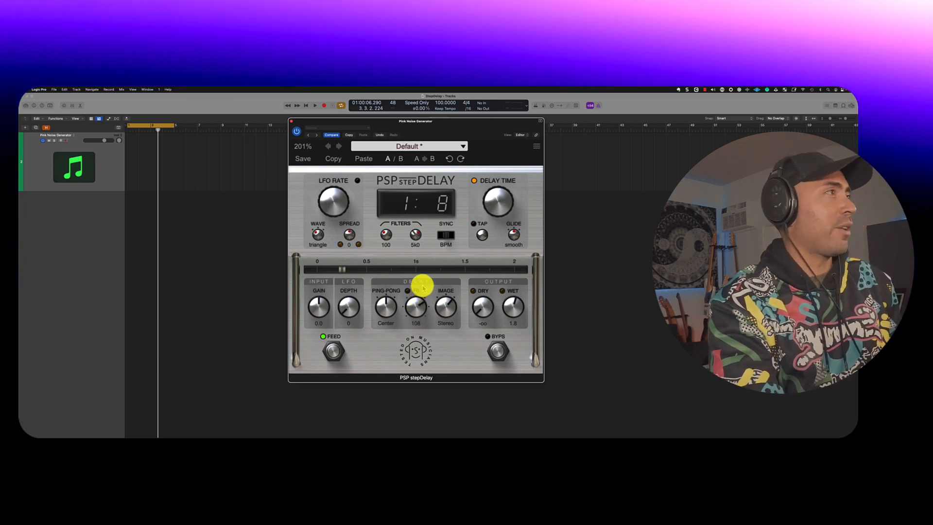
click(314, 105)
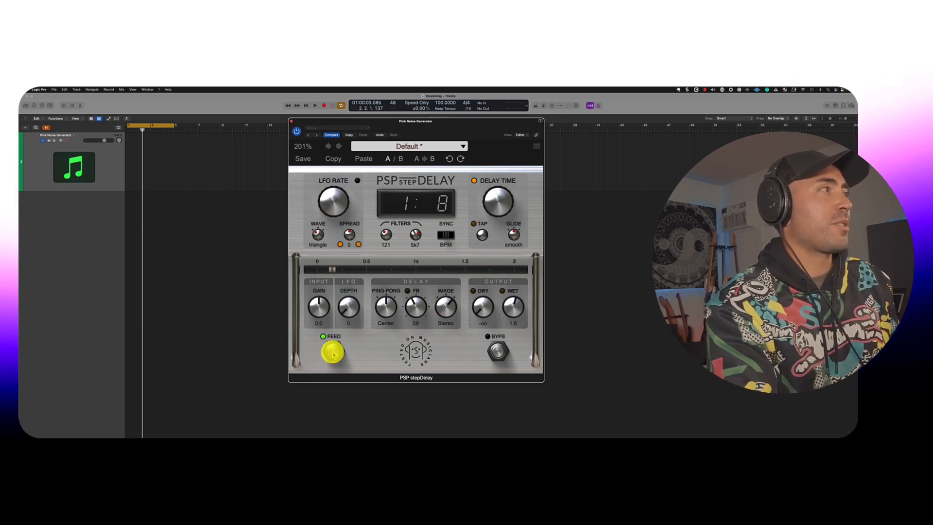
Switch tempo sync off so the delay runs free for LFO modulation.
click(314, 105)
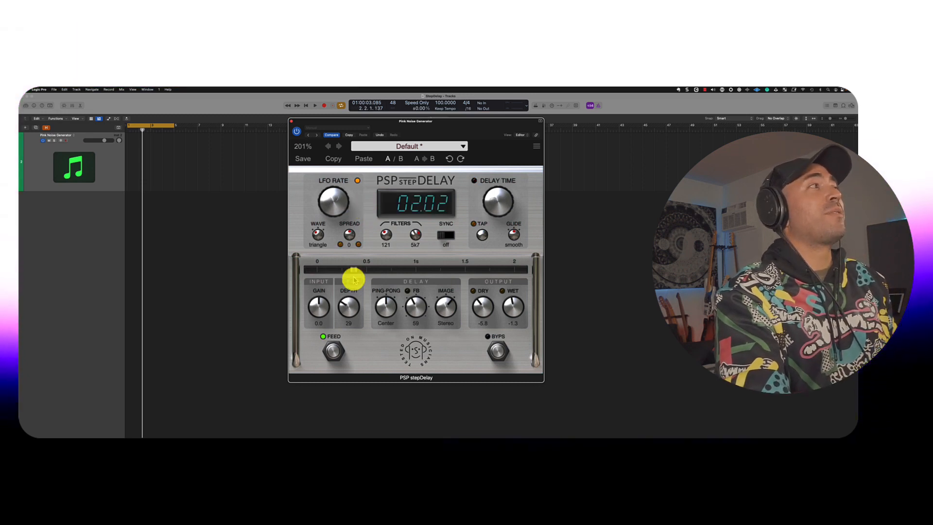
Raise the LFO modulation depth above 29.
drag(349, 306, 351, 292)
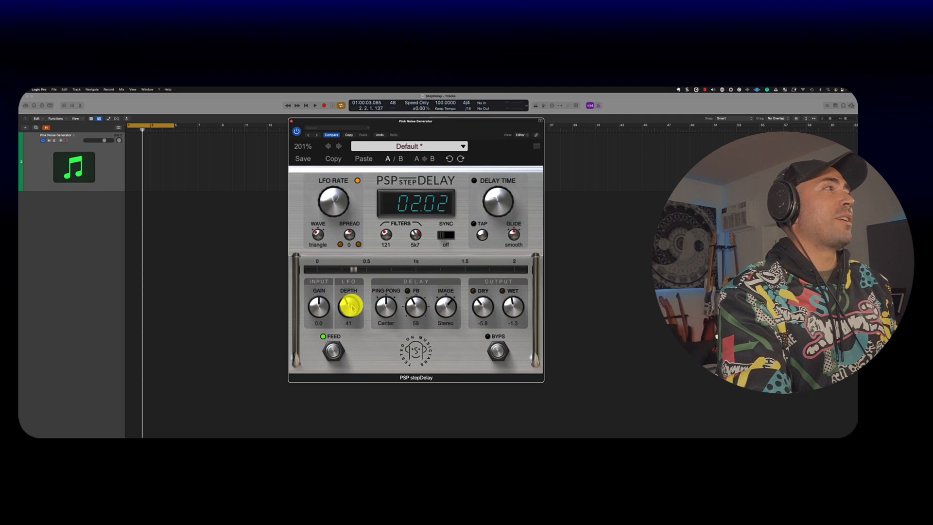
click(314, 105)
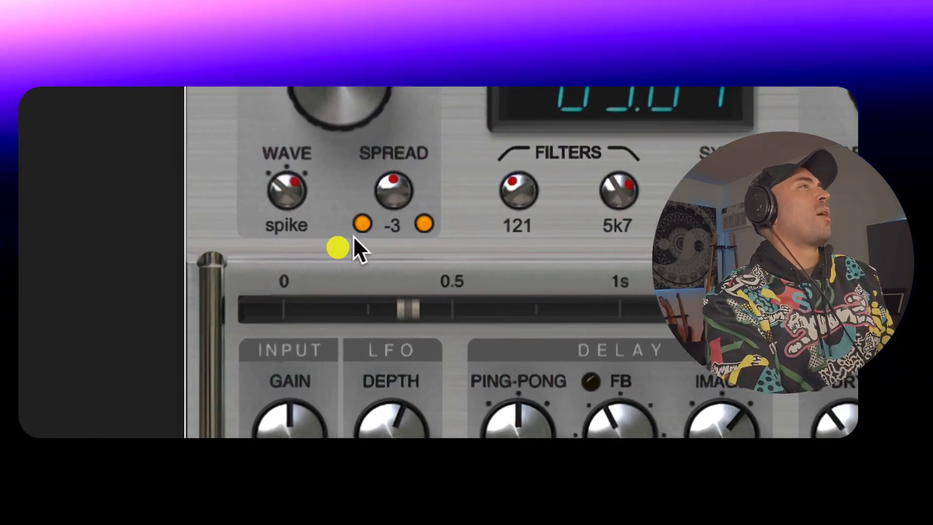
Return the LFO spread to 0 and set the delay glide to slow.
drag(393, 190, 393, 220)
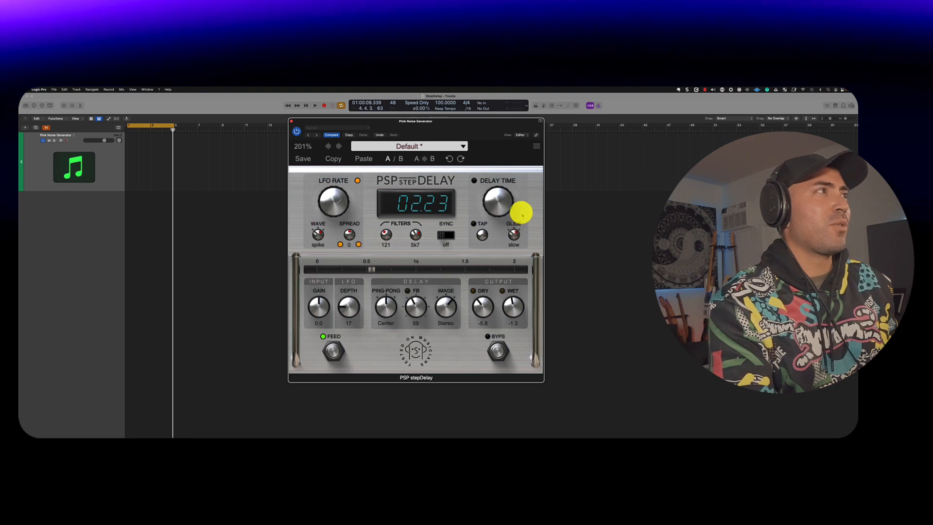
drag(521, 214, 500, 208)
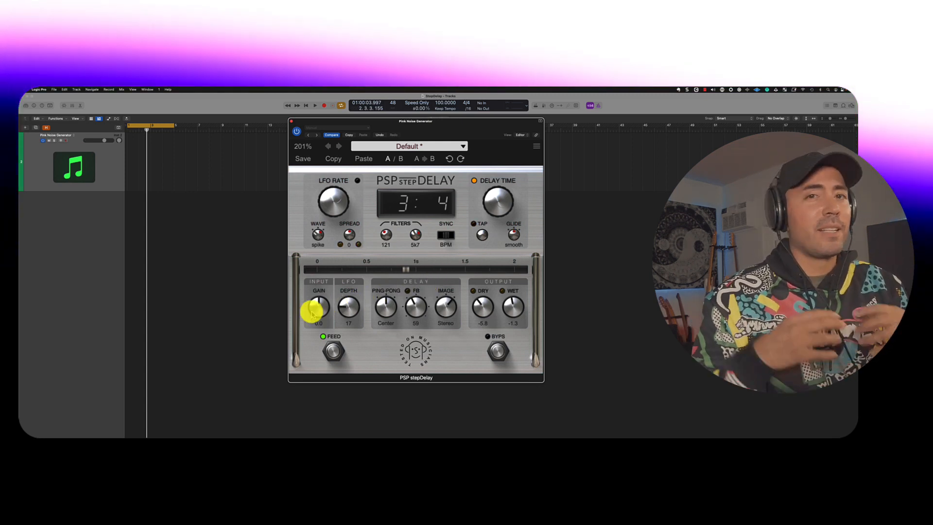
Raise the stepDelay input gain to about 3.7.
drag(317, 308, 319, 303)
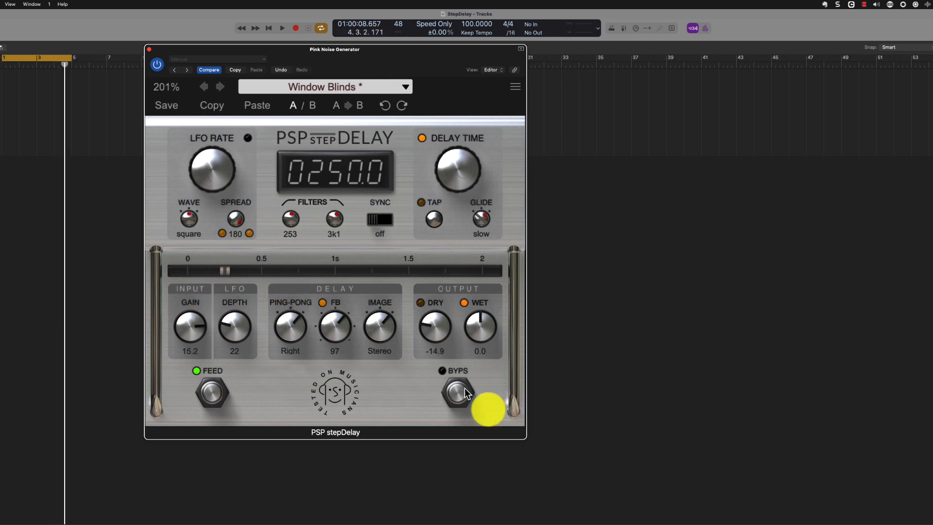
click(456, 394)
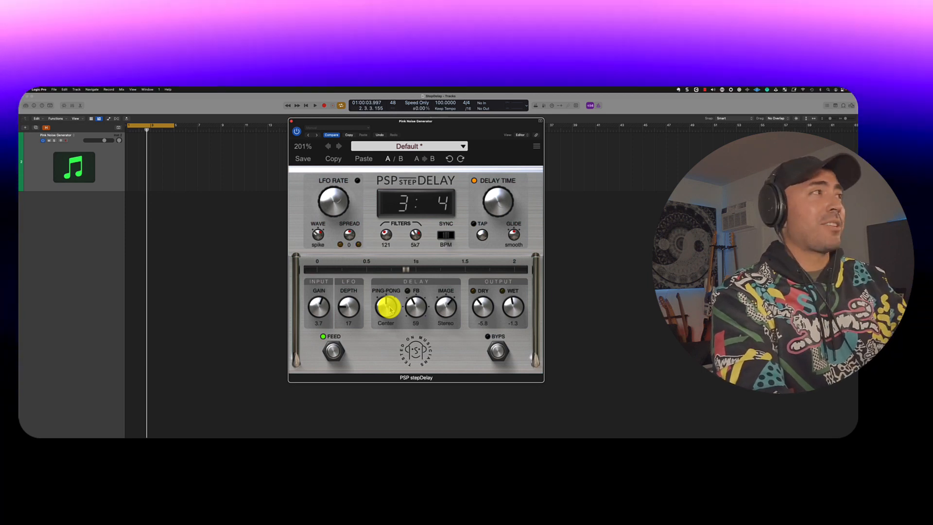
Pan the ping-pong echoes to the right and raise the low filter to 614.
drag(386, 306, 391, 300)
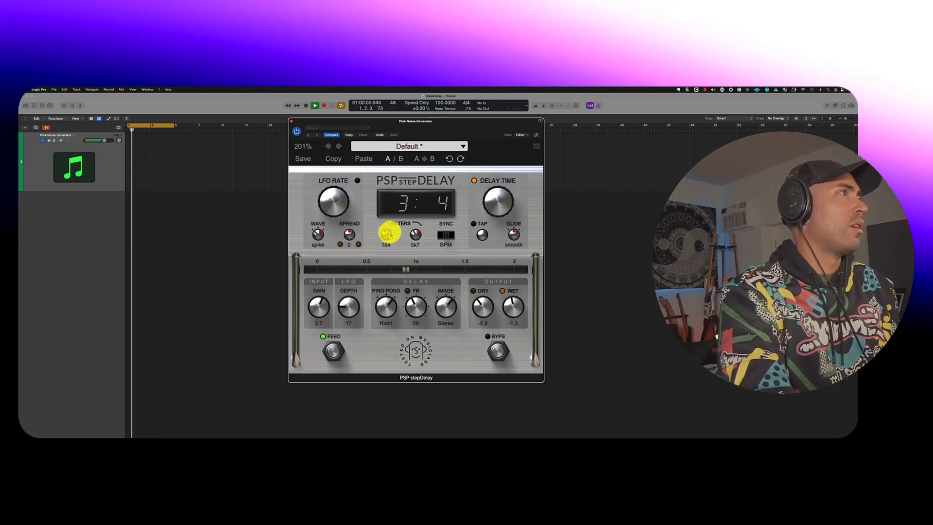
drag(415, 236, 415, 244)
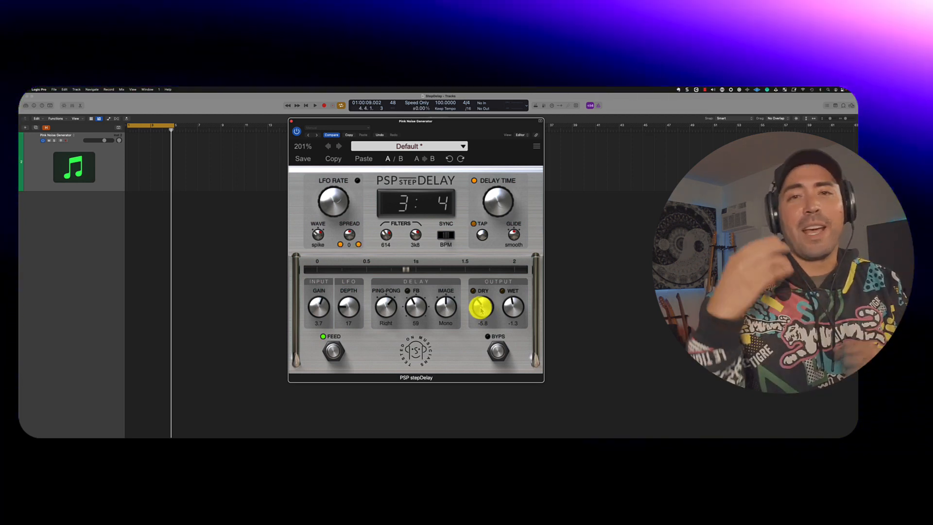
Turn the dry signal down to -oo and raise the wet echo level.
drag(512, 306, 513, 298)
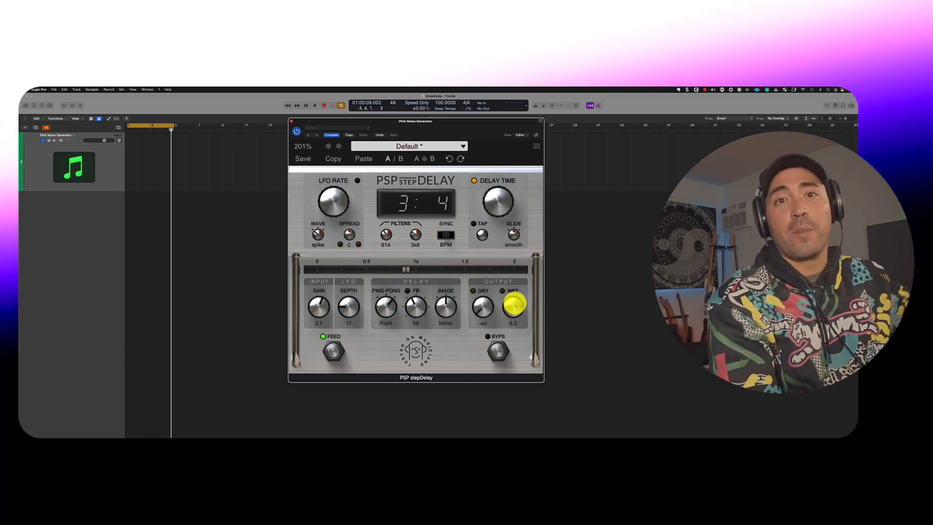
click(314, 105)
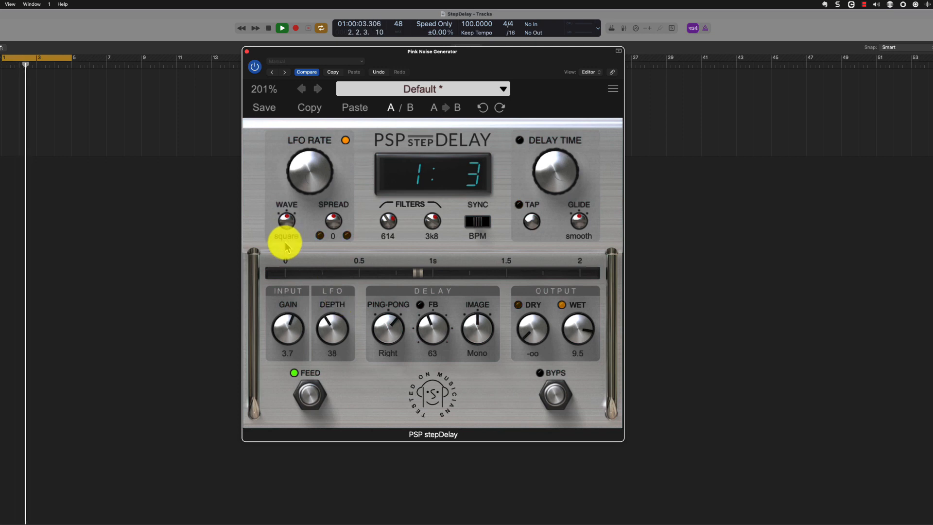
mouse_move(502, 193)
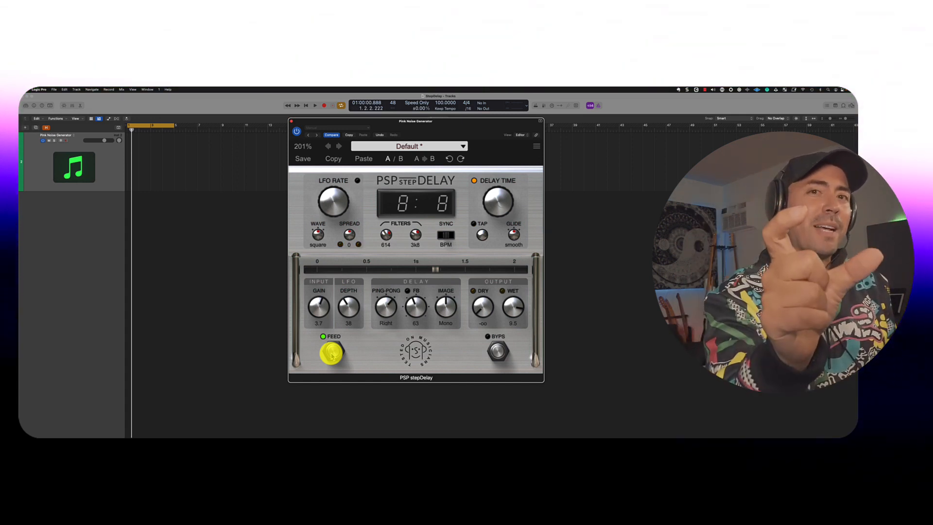
Toggle the FEED footswitch and bypass the stepDelay effect.
click(314, 105)
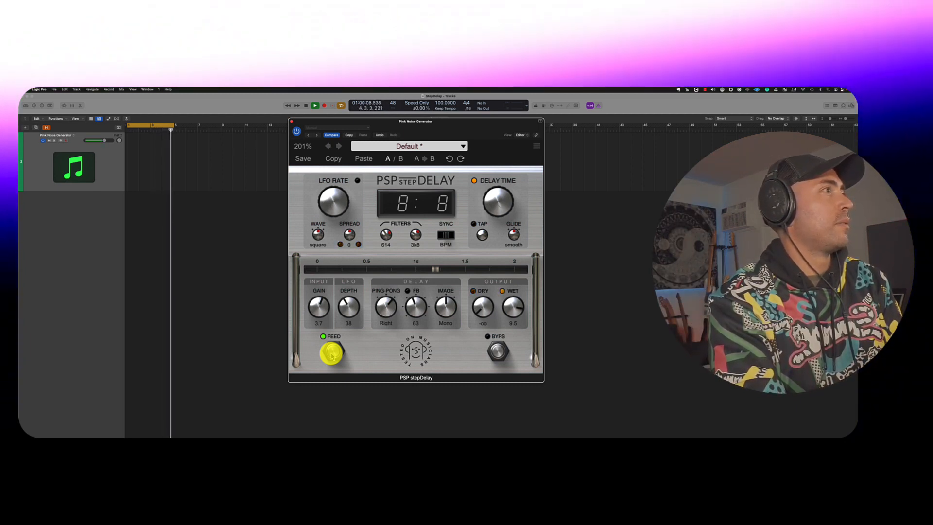
click(498, 350)
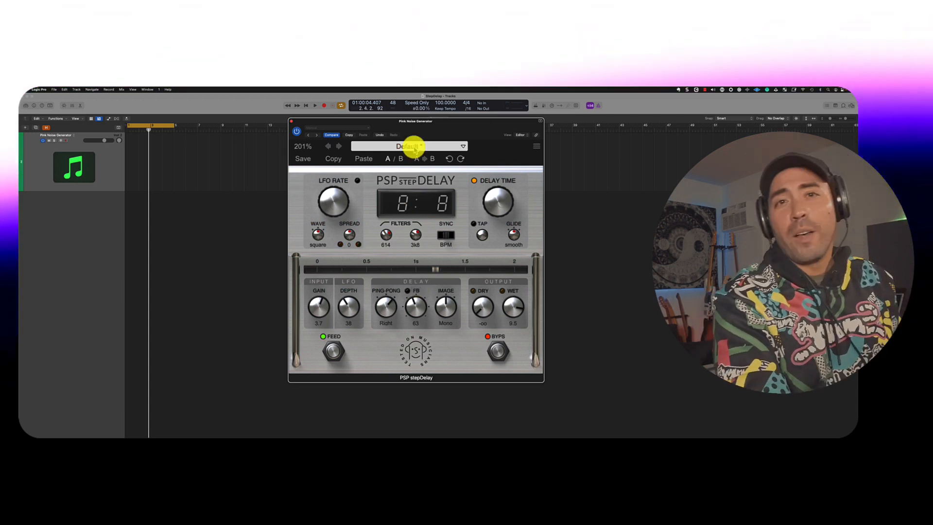
Load Echo > Tape Echo 2, then switch to the Ping-Pong > Window Blinds preset.
click(409, 146)
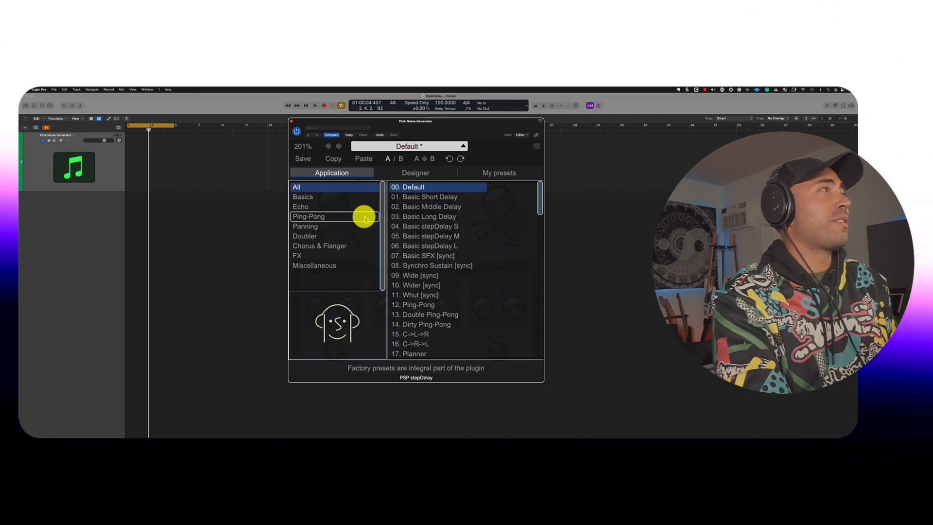
click(300, 206)
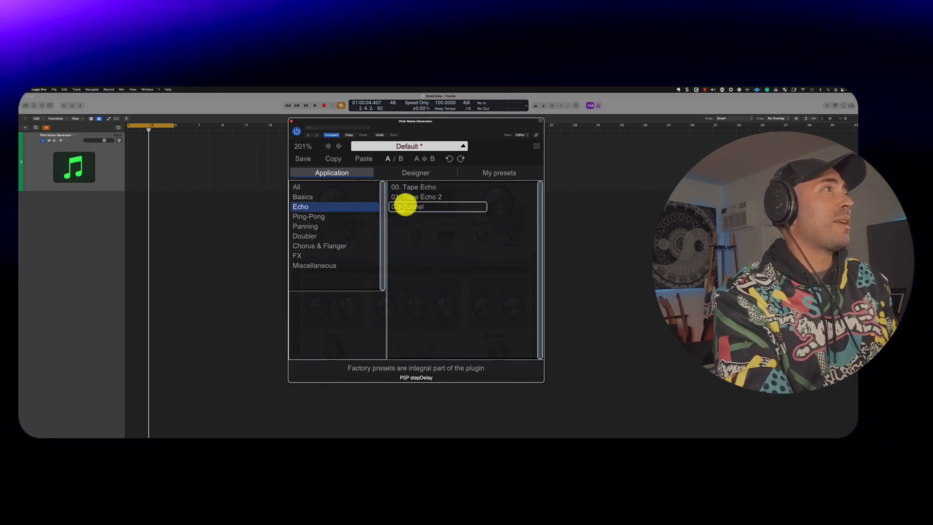
click(417, 196)
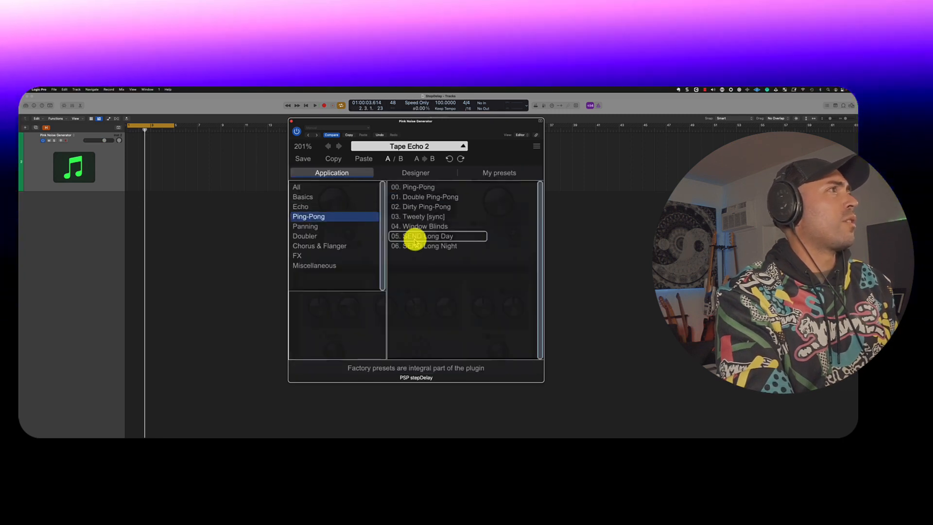
click(424, 226)
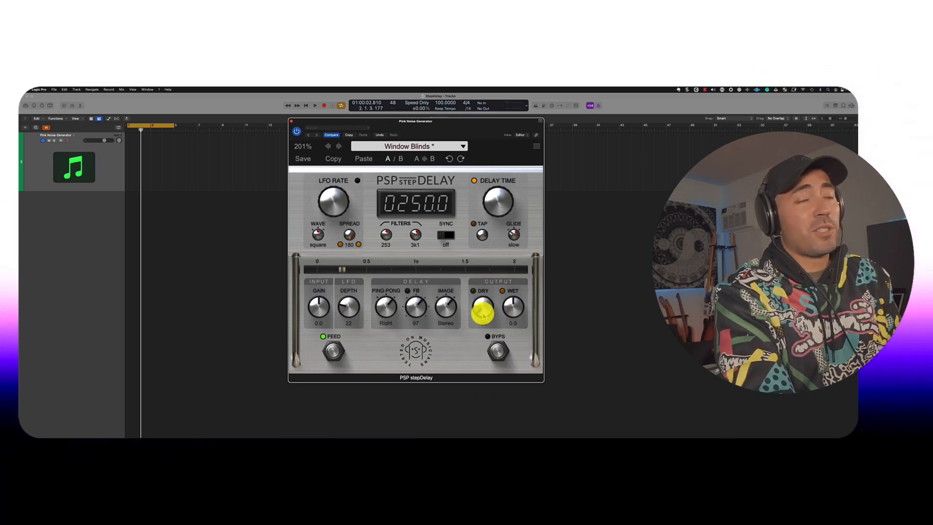
Switch the dry signal off (dry -14.9, wet 0.0) and move the stepDelay window left.
click(314, 105)
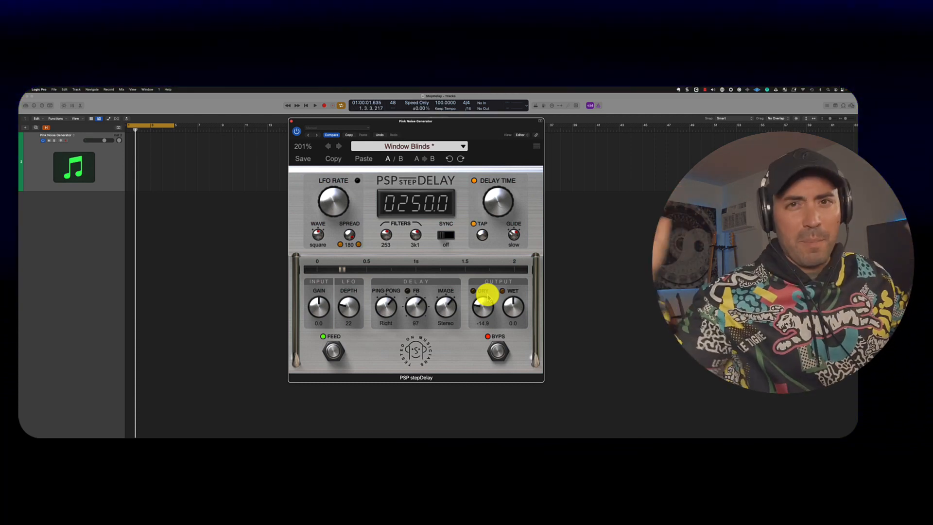
drag(417, 122, 351, 119)
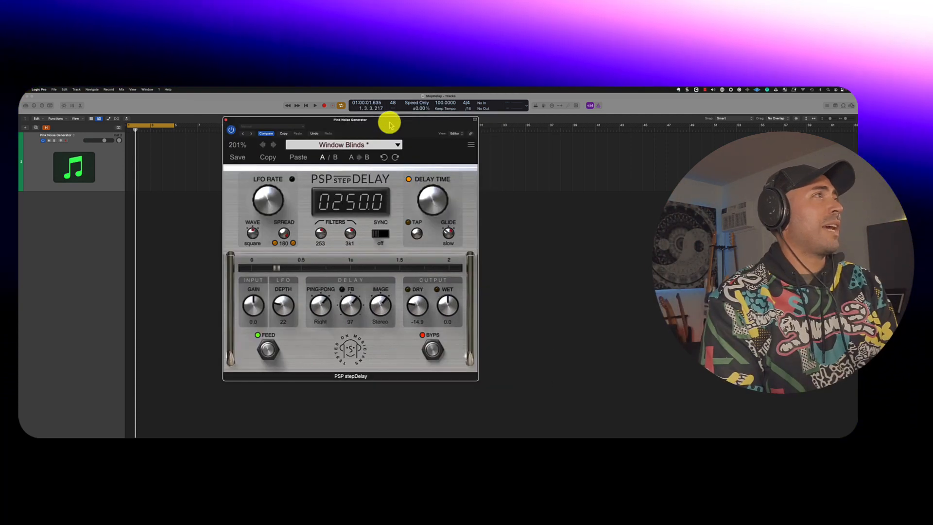